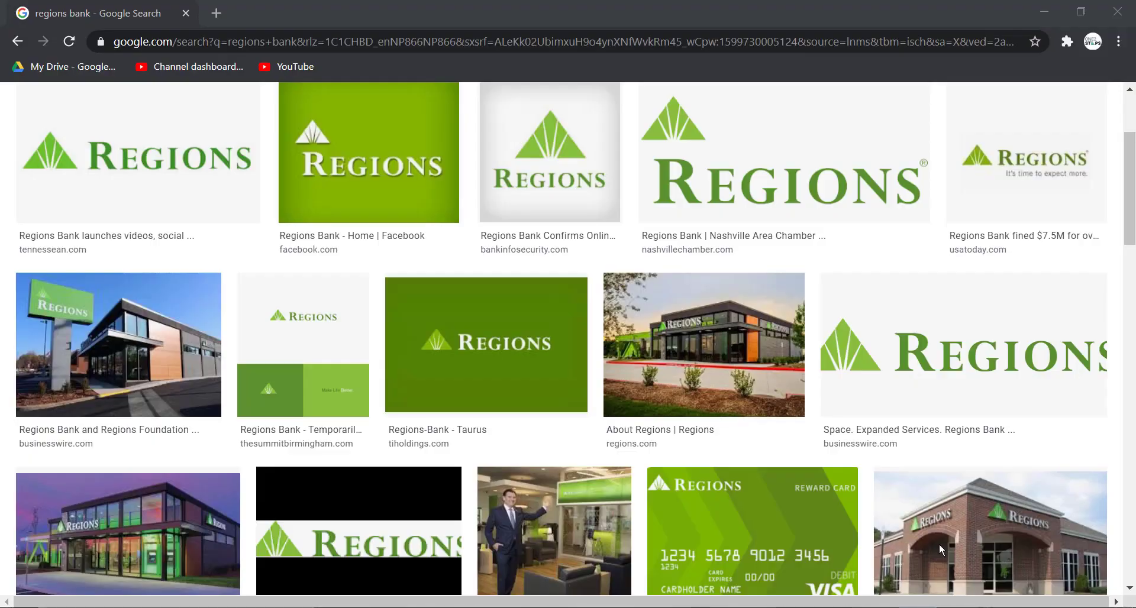
mouse_move(485, 344)
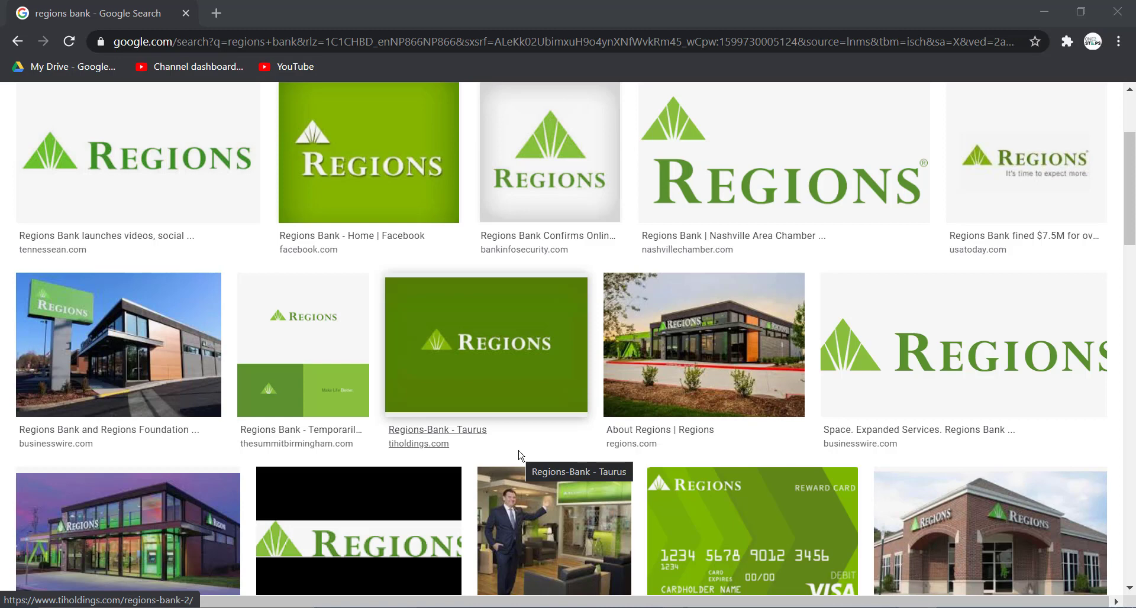
mouse_move(514, 452)
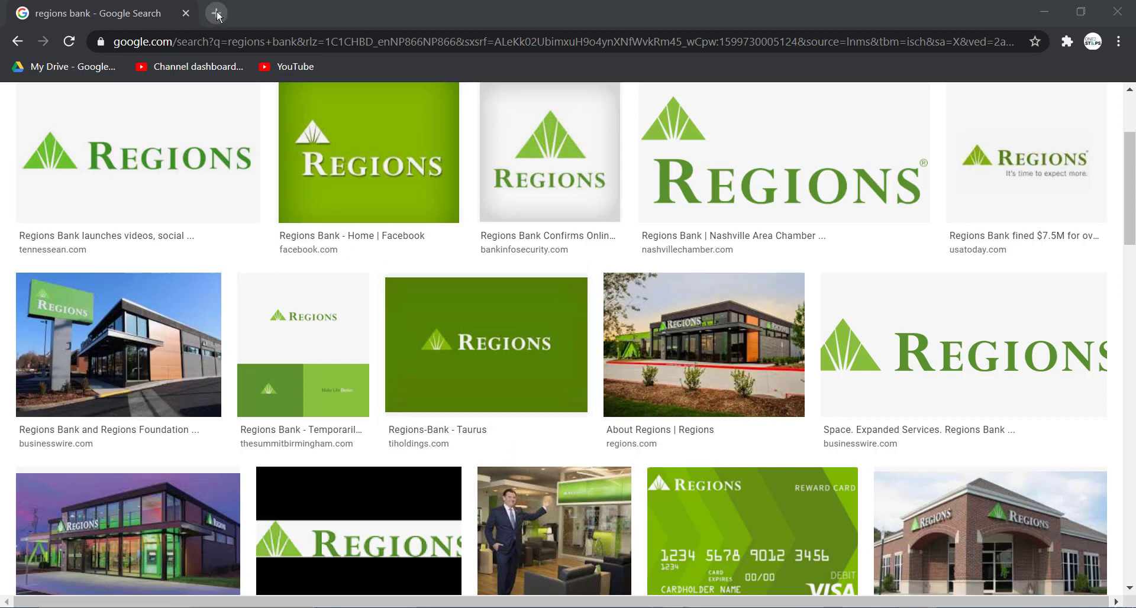
- Reach the Regions sign-in page in a new tab by passing the 'I'm not a robot' check
click(217, 13)
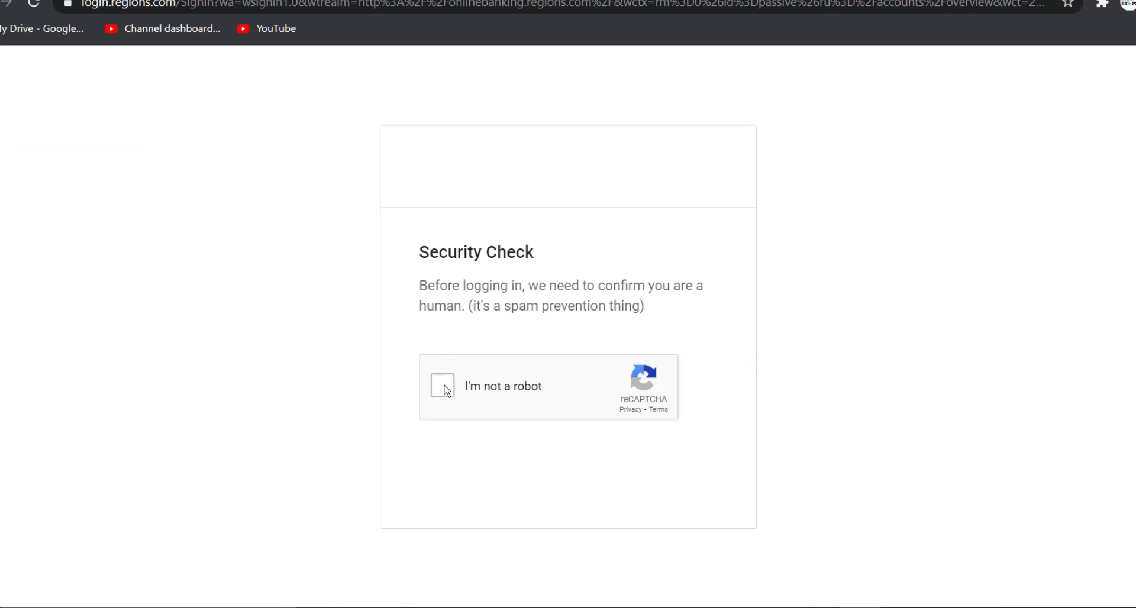
click(442, 386)
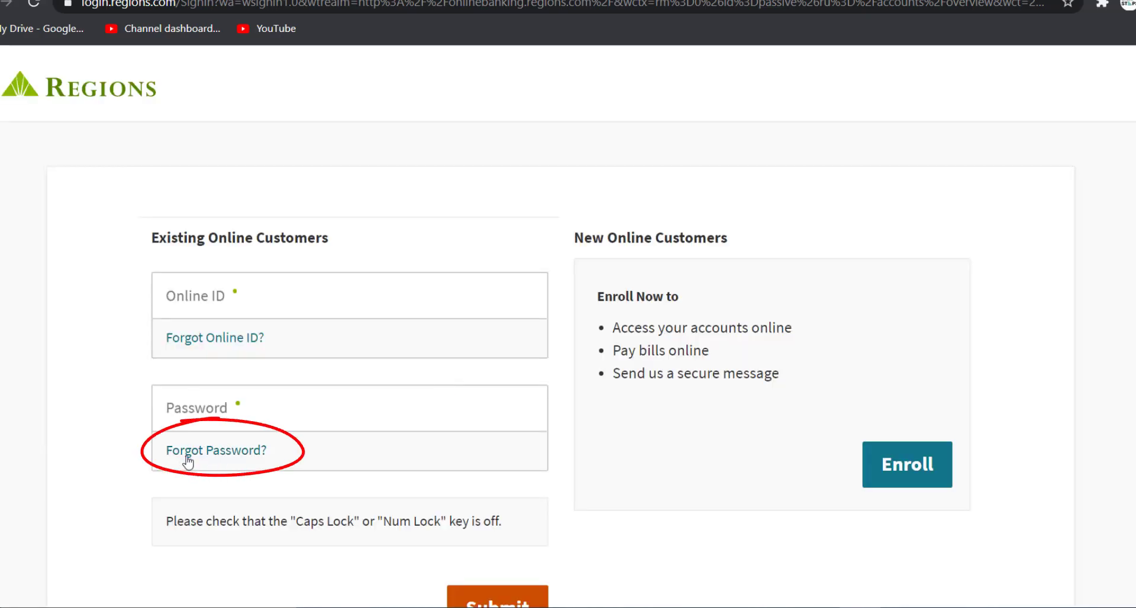
- Start Forgot Password to show the reset form asking Online ID, account type, number and SSN
click(215, 450)
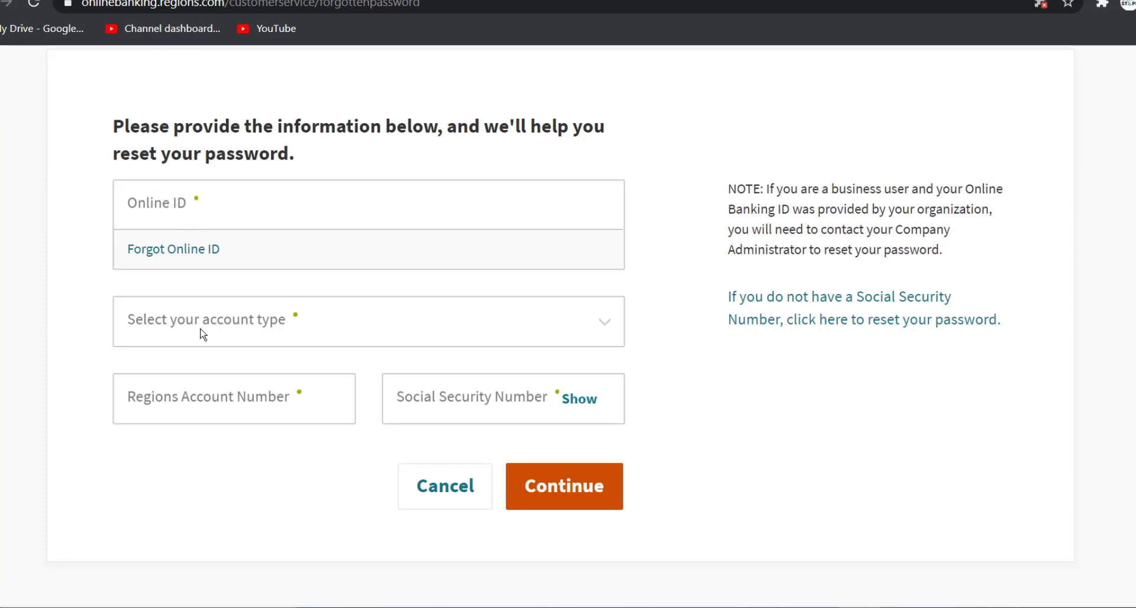
mouse_move(207, 411)
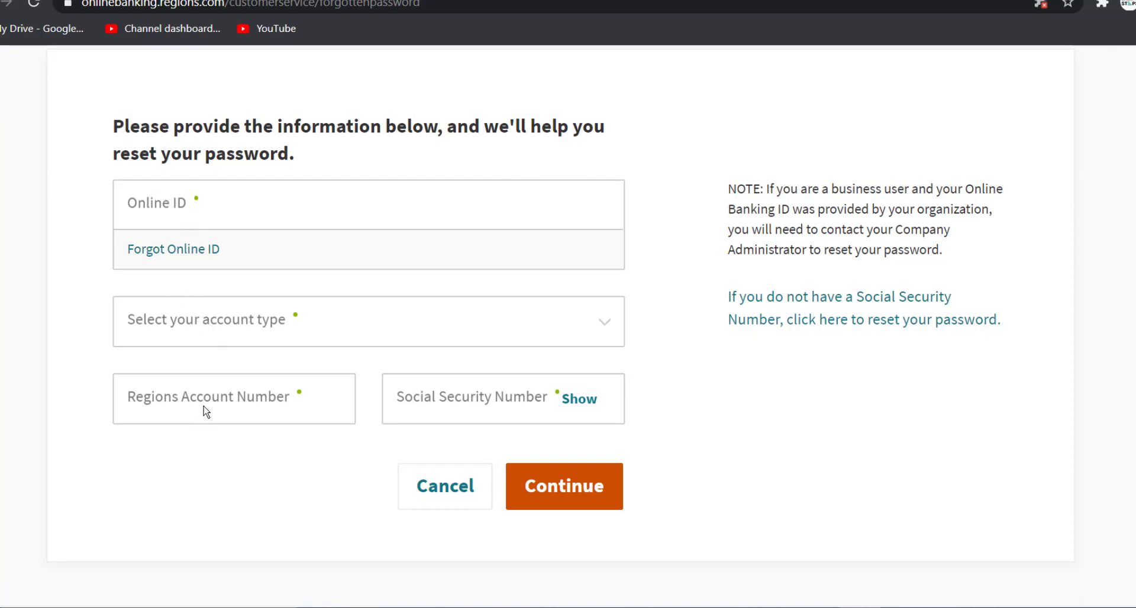
mouse_move(484, 404)
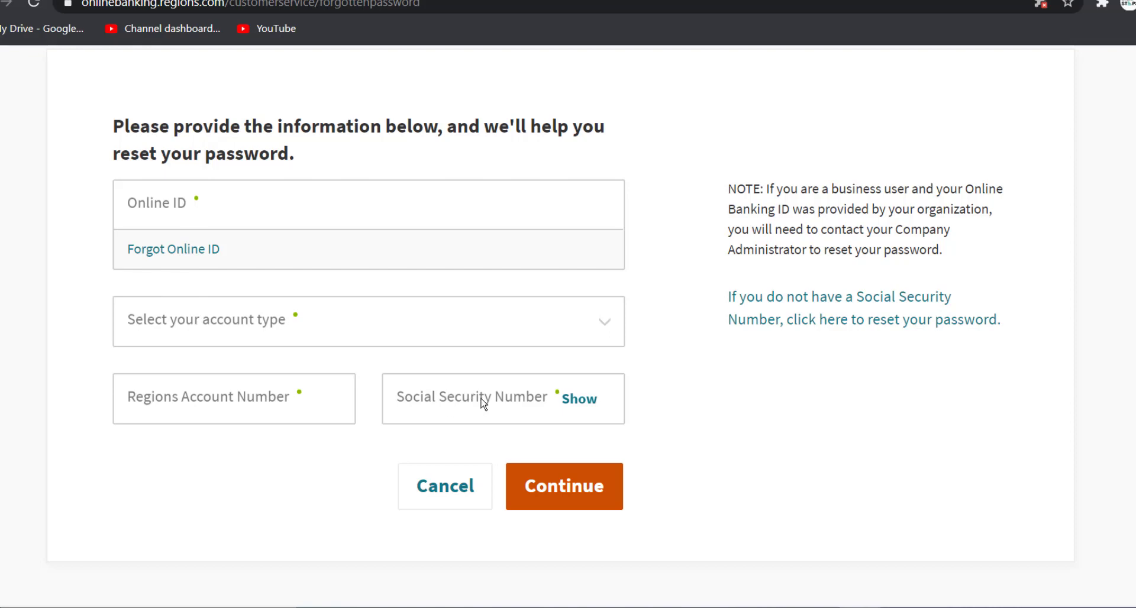
mouse_move(517, 463)
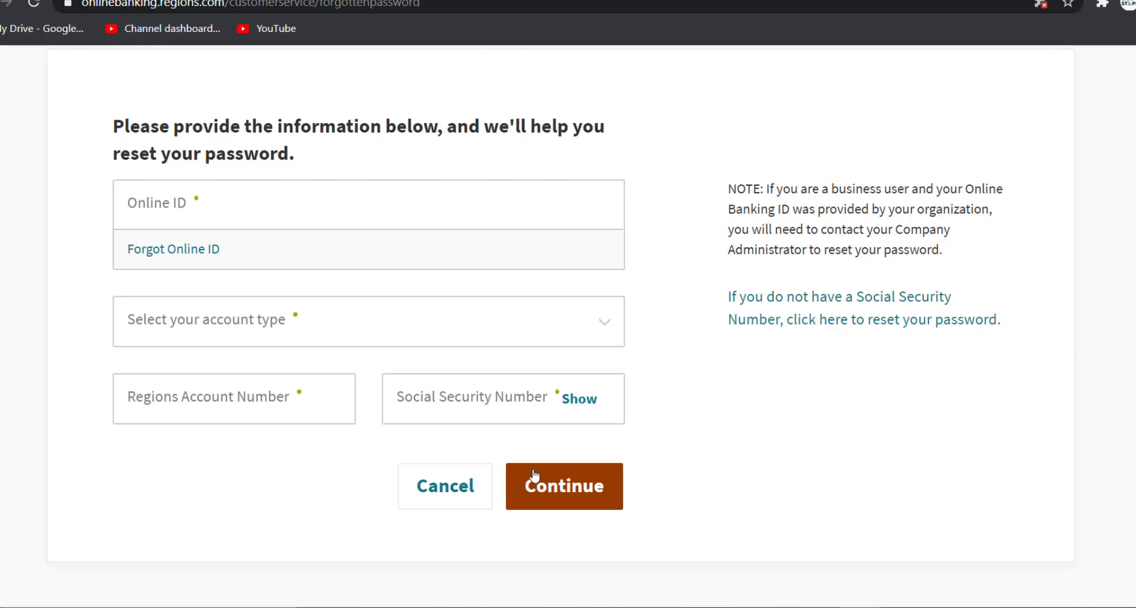
mouse_move(404, 145)
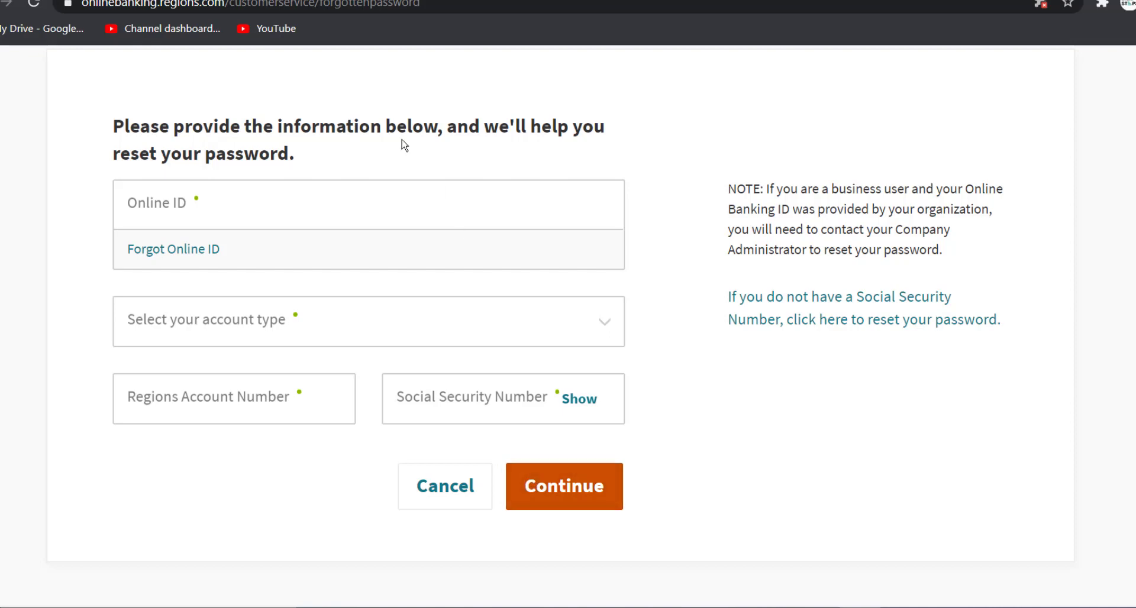